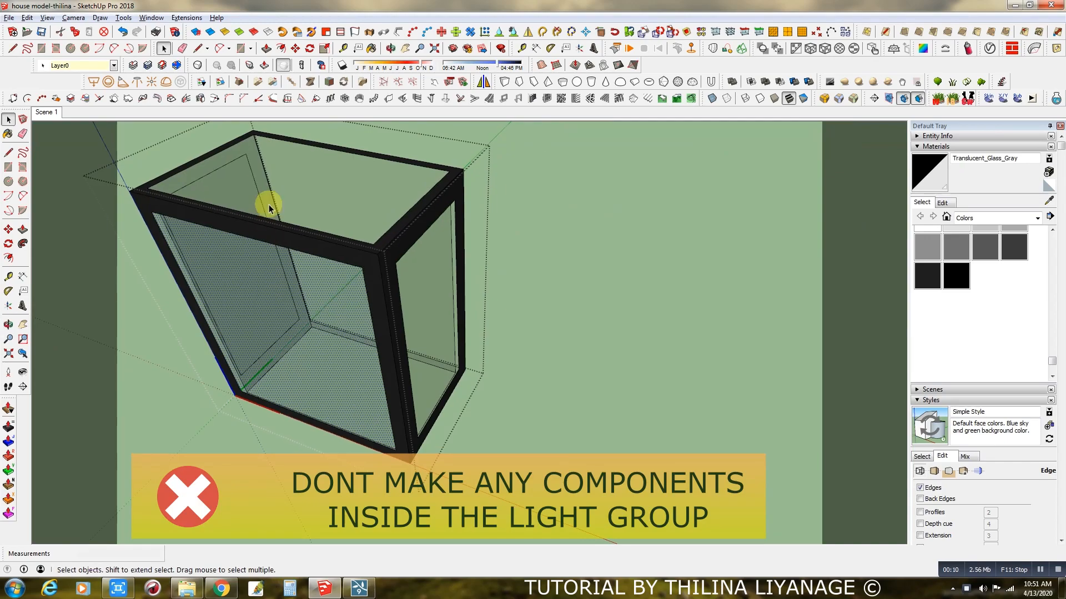
Orbit back from the light fixture until the whole two-storey house and its wall-light boxes show.
left_click_drag(272, 207, 323, 282)
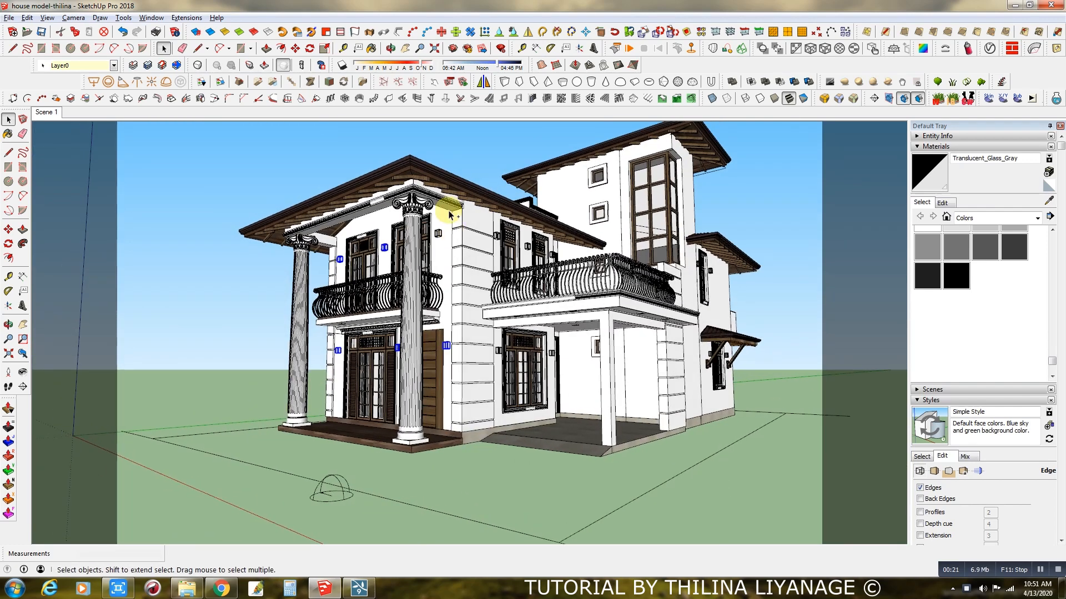
mouse_move(499, 346)
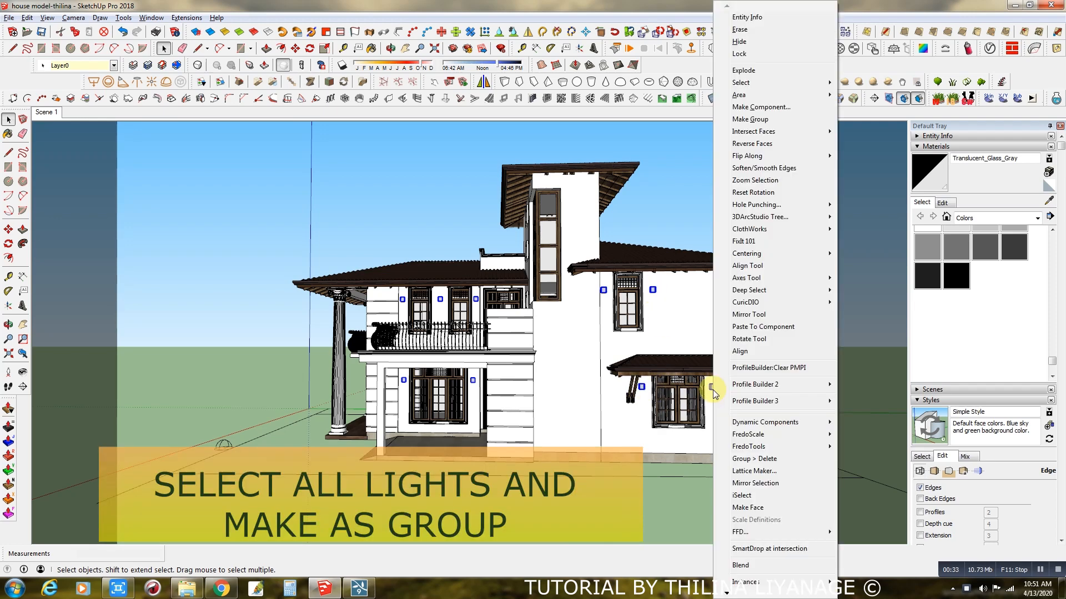
mouse_move(763, 119)
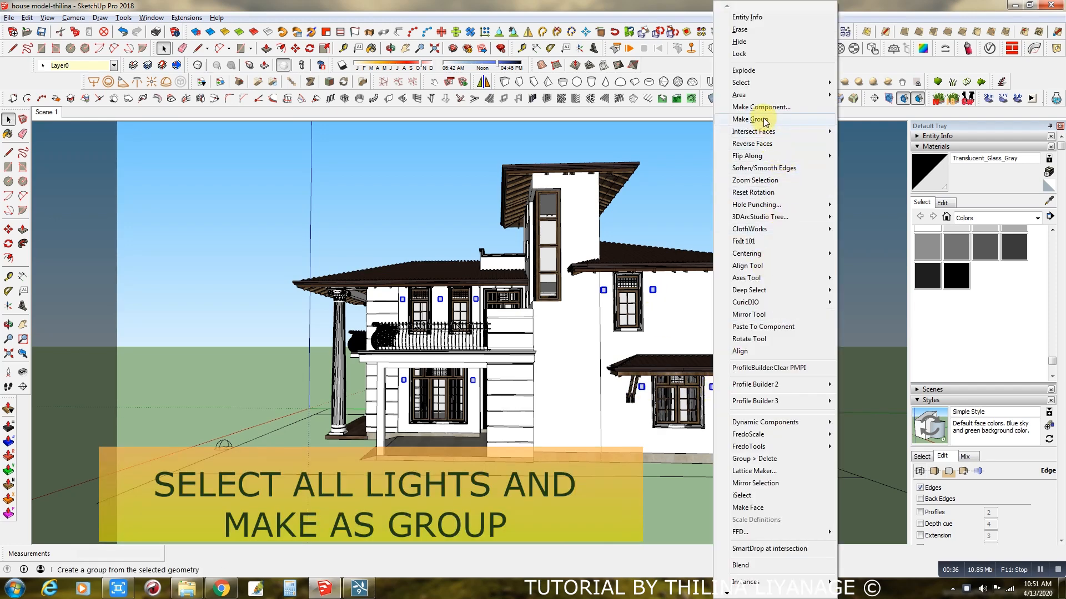
Make one group from all the selected wall lights via Make Group.
left_click(749, 120)
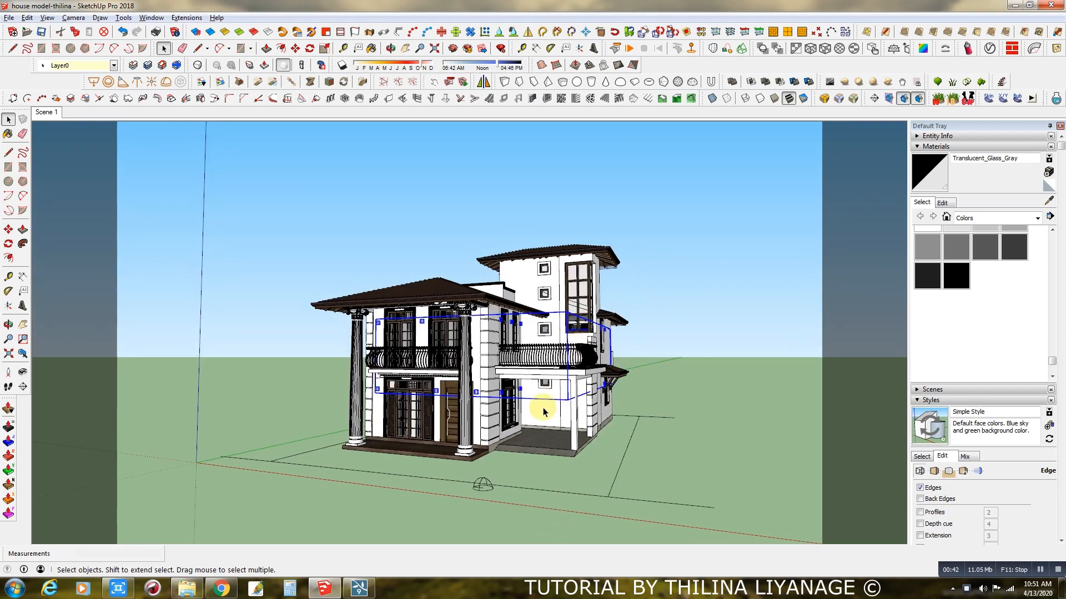
left_click(9, 18)
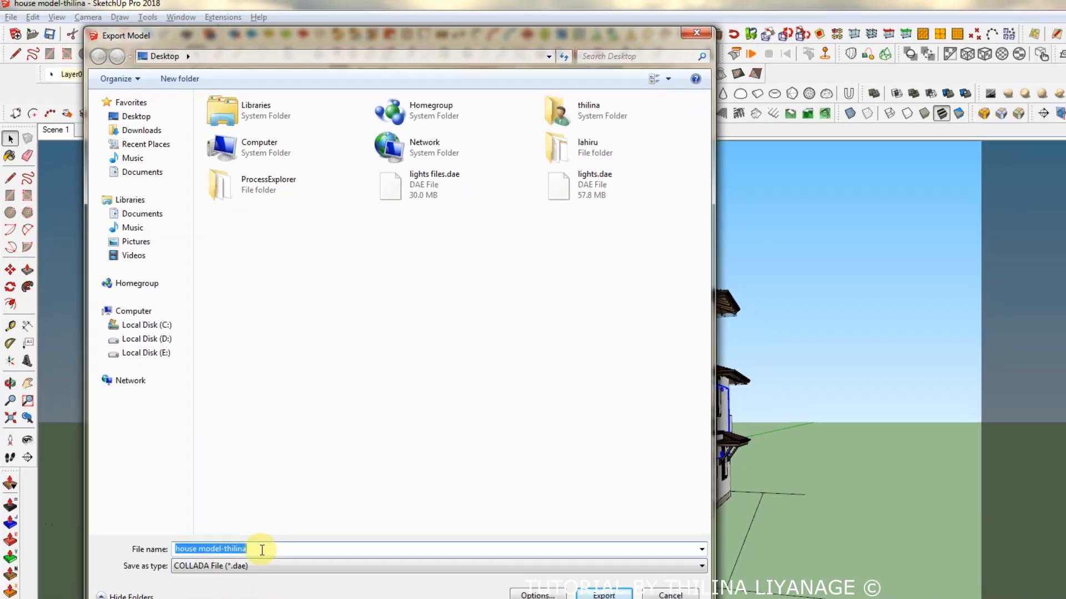
Export the wall lights group to the Desktop as COLLADA (.dae) named 'wall lights'.
type("light")
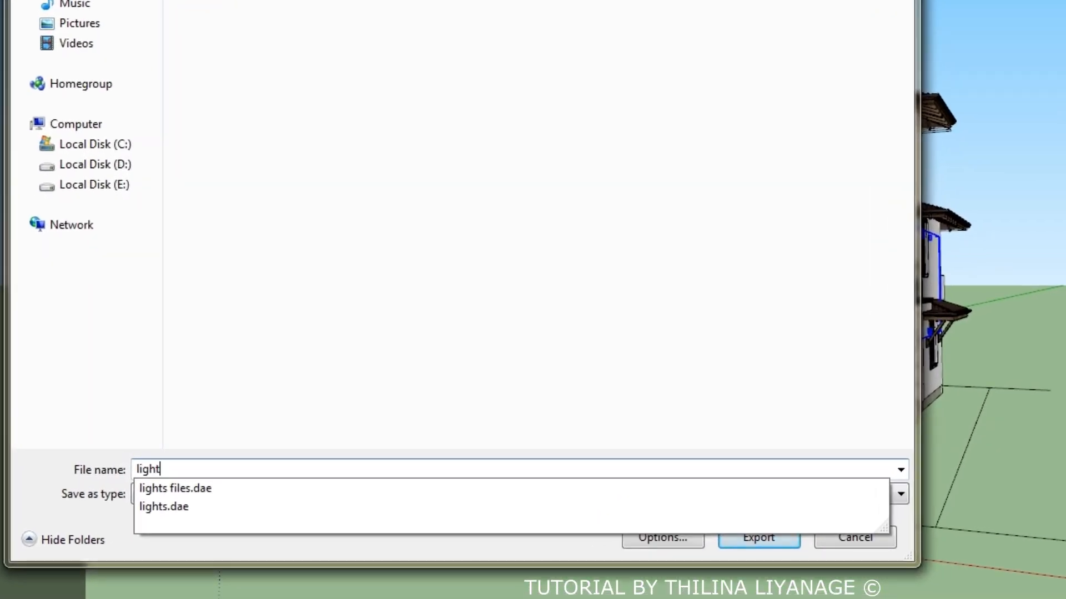
type("wall")
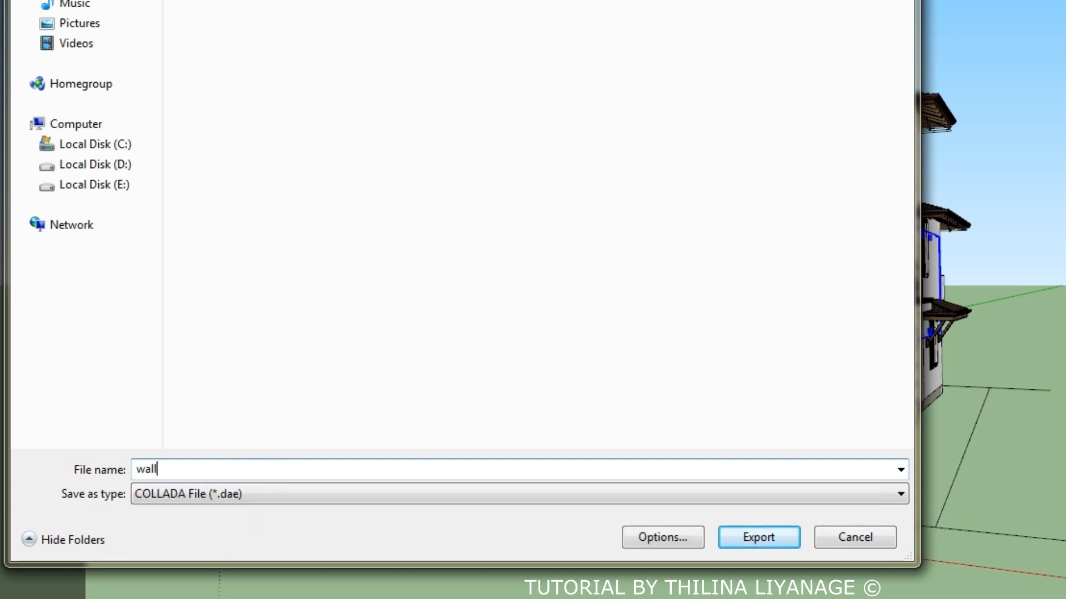
type("l")
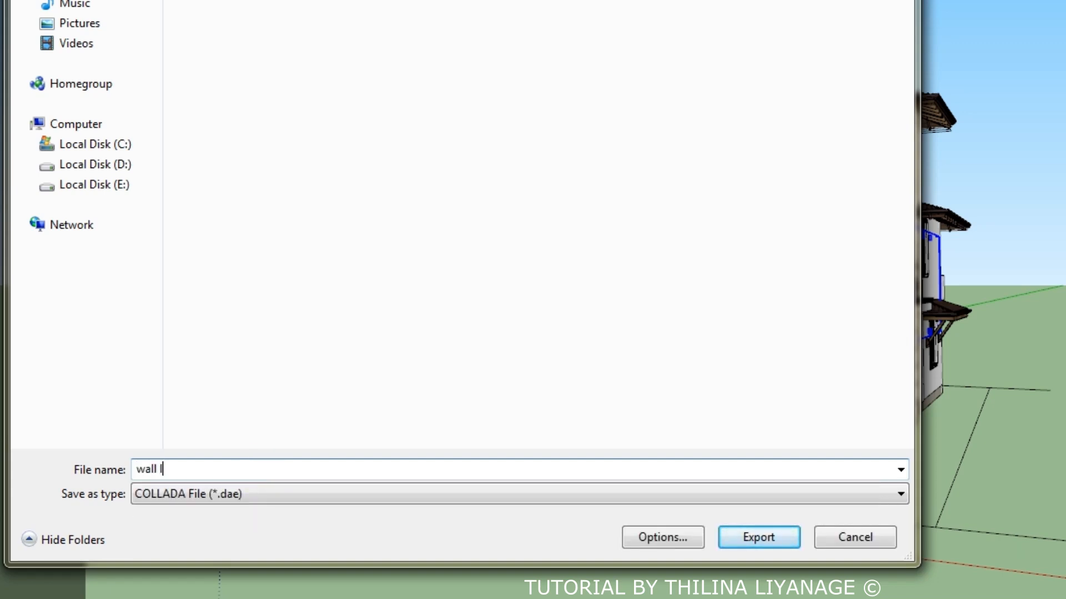
type("ighs")
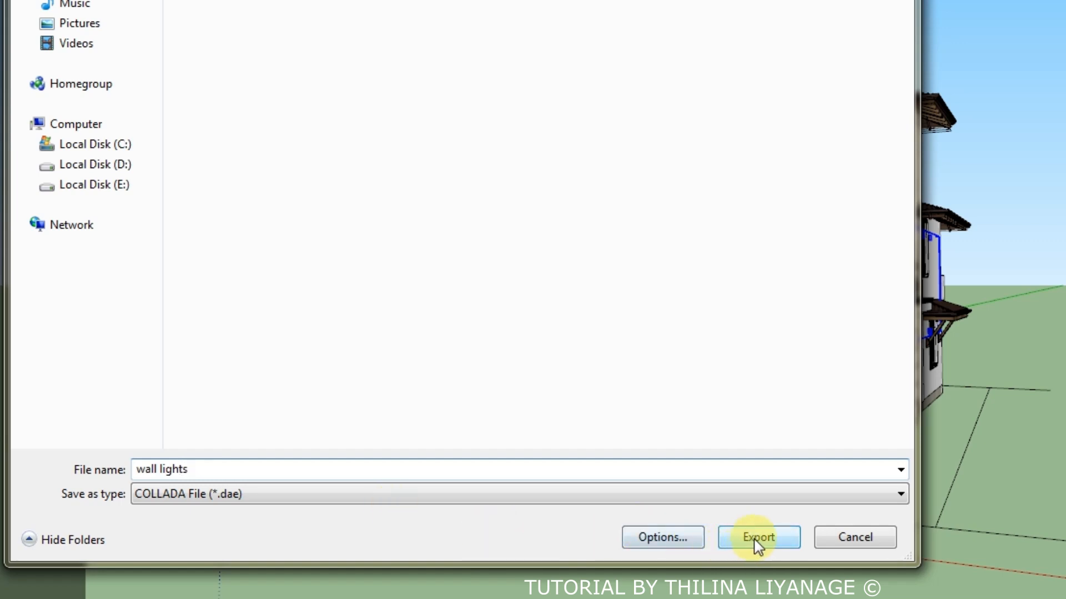
left_click(662, 537)
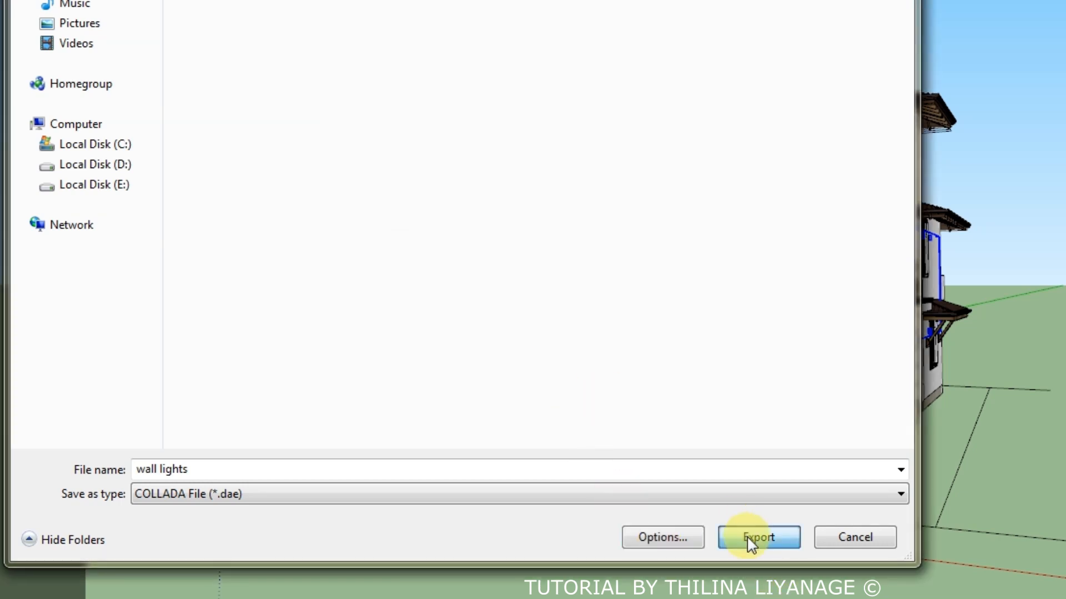
left_click(757, 536)
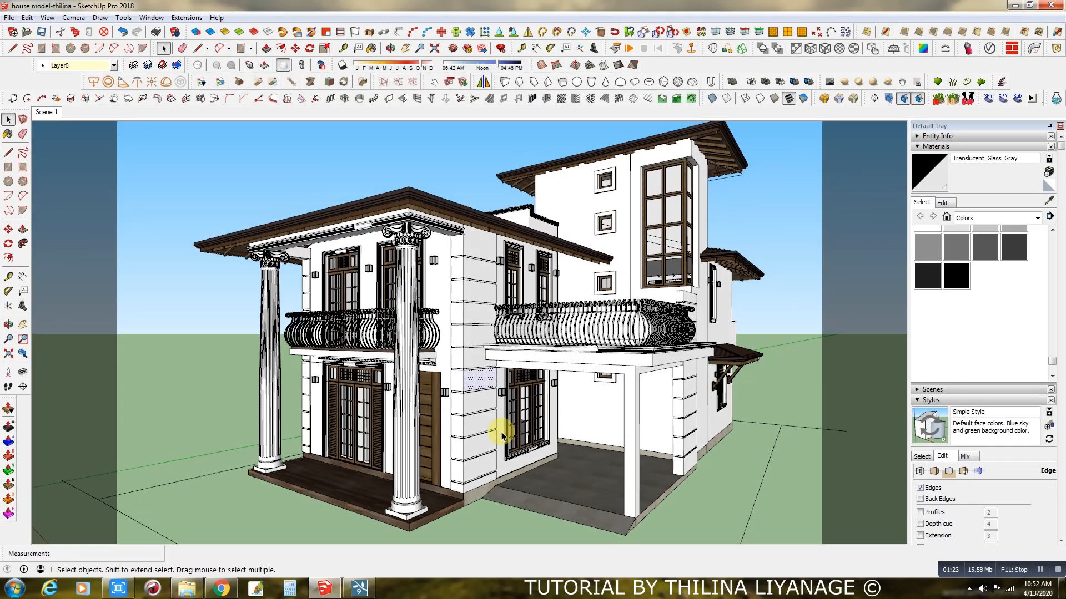
Save the model over the existing house model-thilina.skp on the Desktop.
left_click(9, 17)
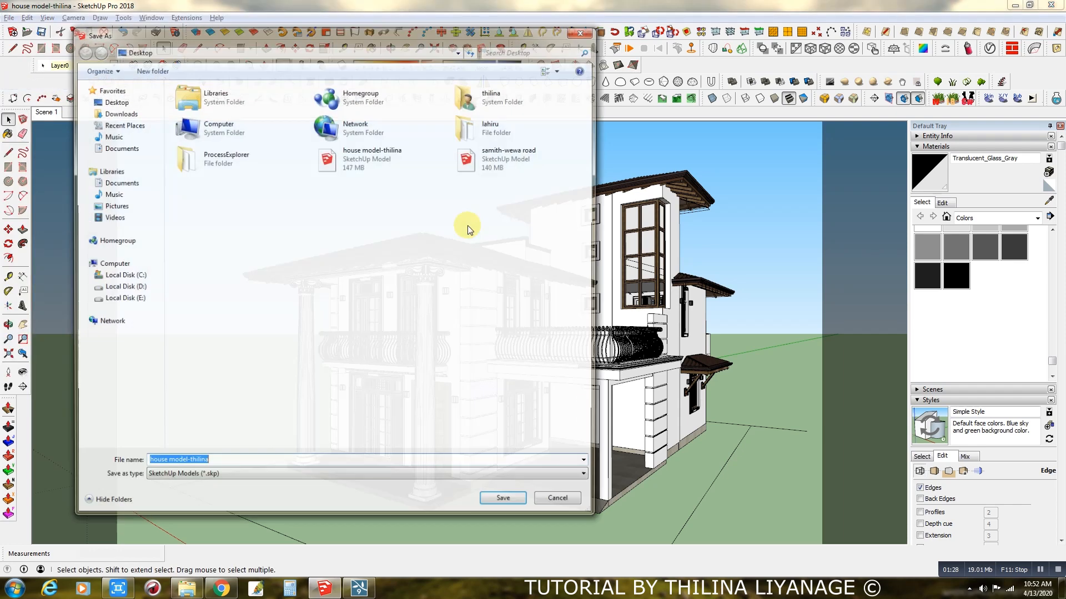
left_click(372, 158)
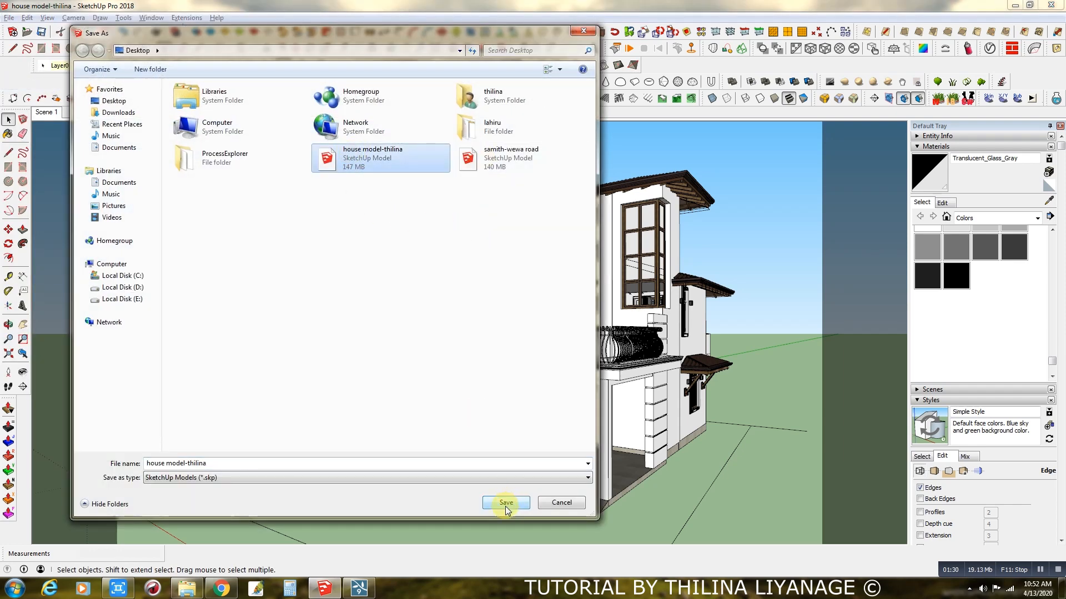
left_click(505, 502)
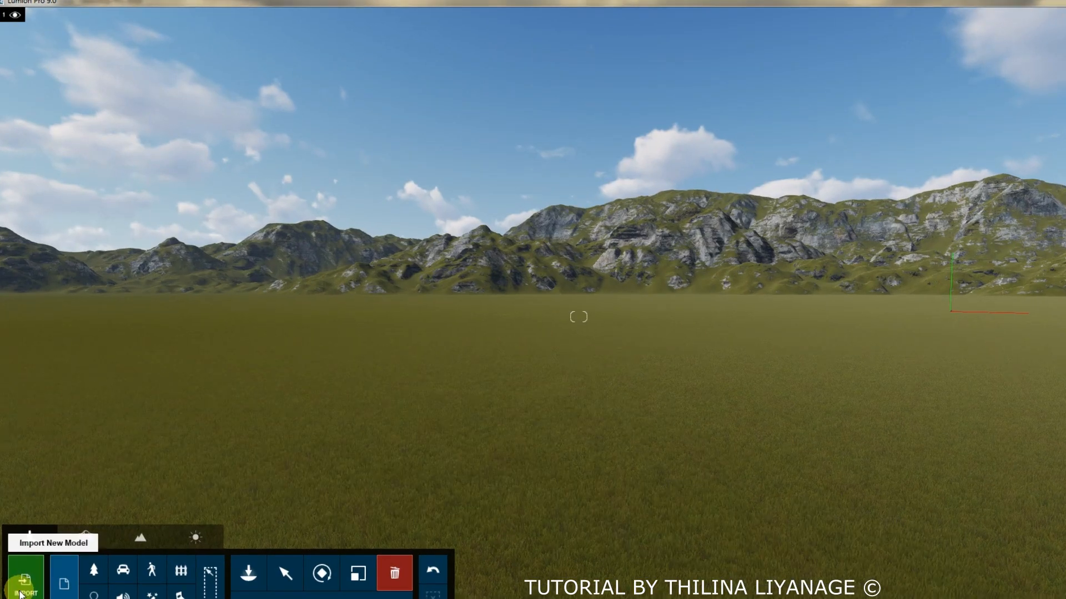
Import house model-thilina.skp using the Sketchup file filter and place it in the landscape.
left_click(25, 578)
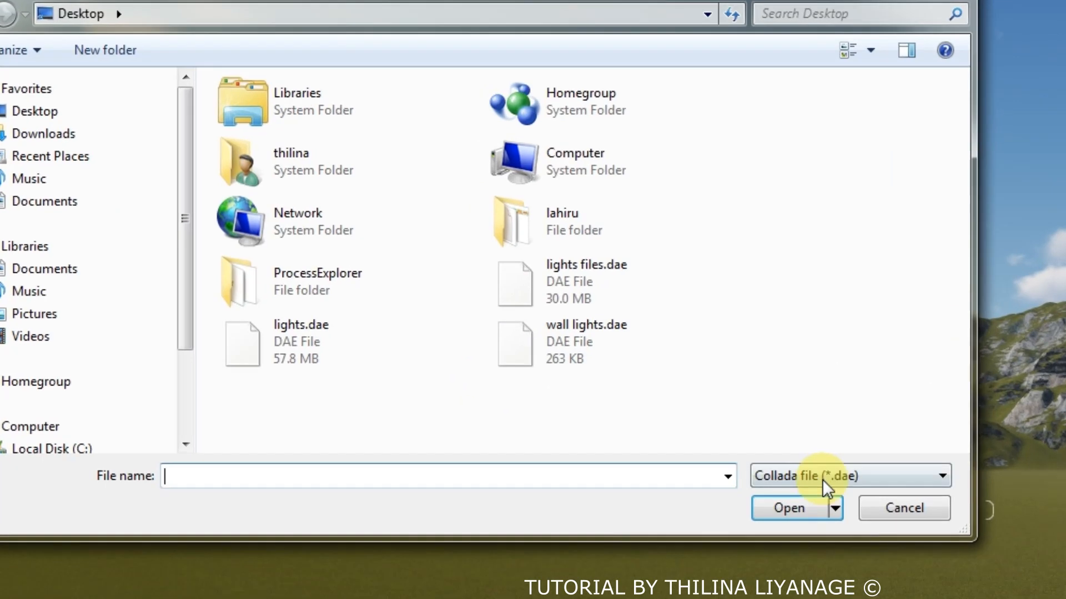
left_click(848, 475)
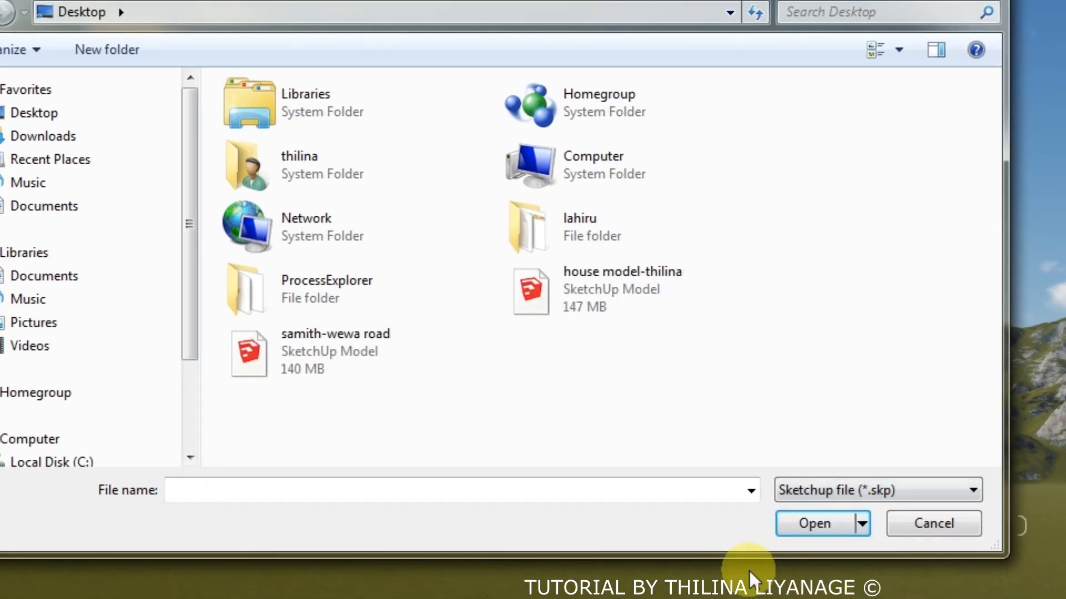
left_click(621, 289)
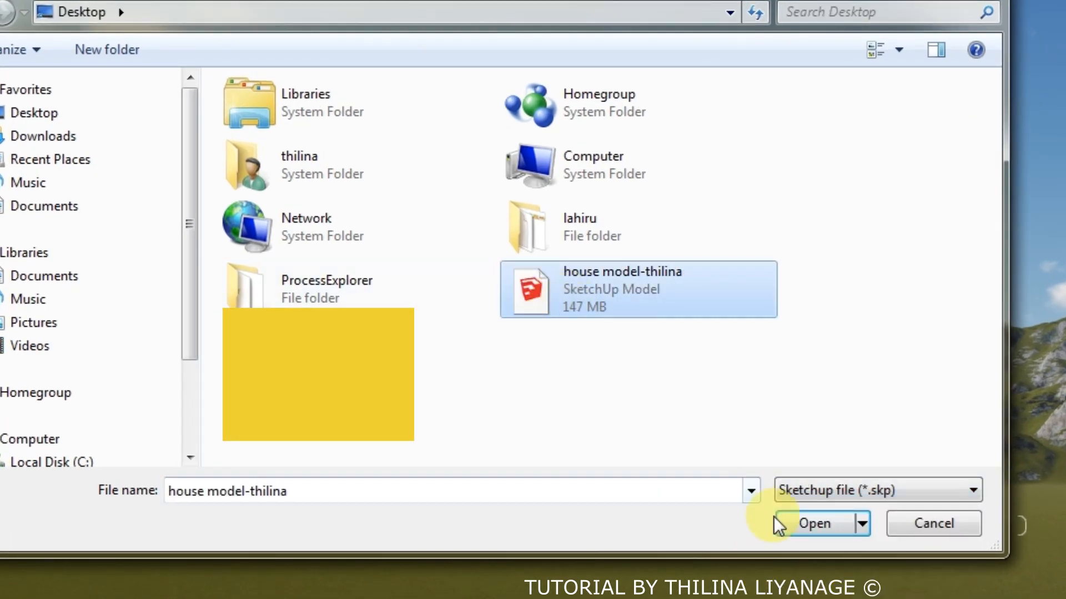
left_click(813, 523)
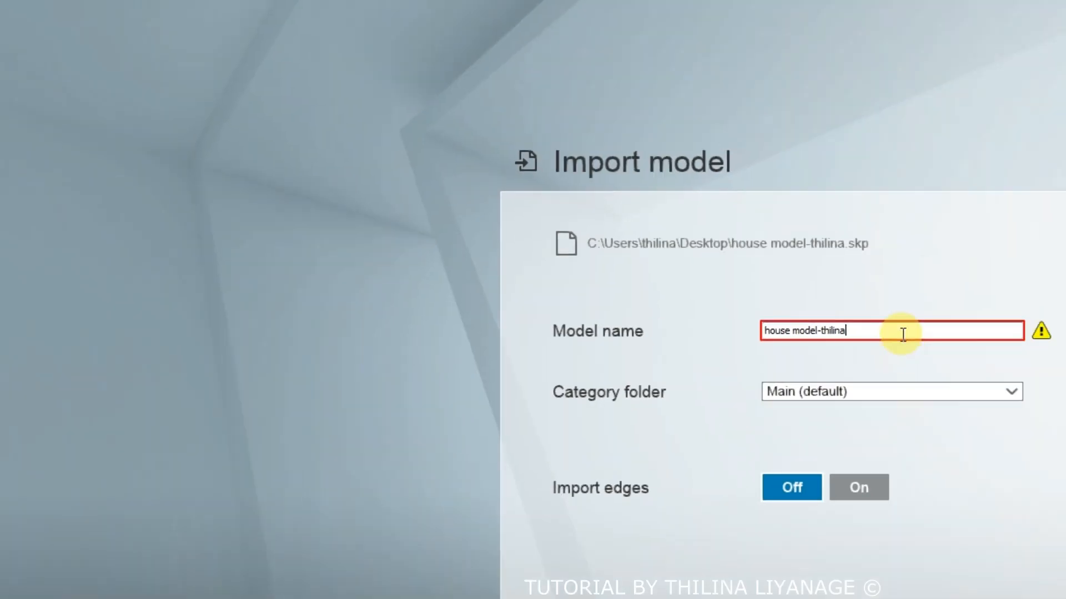
type("a")
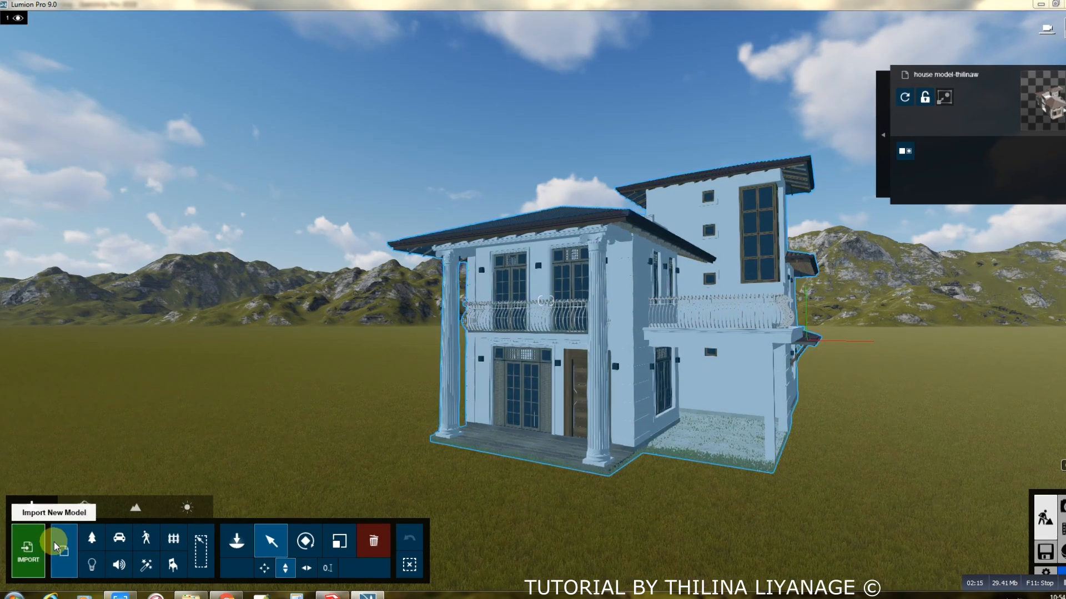
Import wall lights.dae from the Desktop and confirm the Import model dialog.
left_click(28, 551)
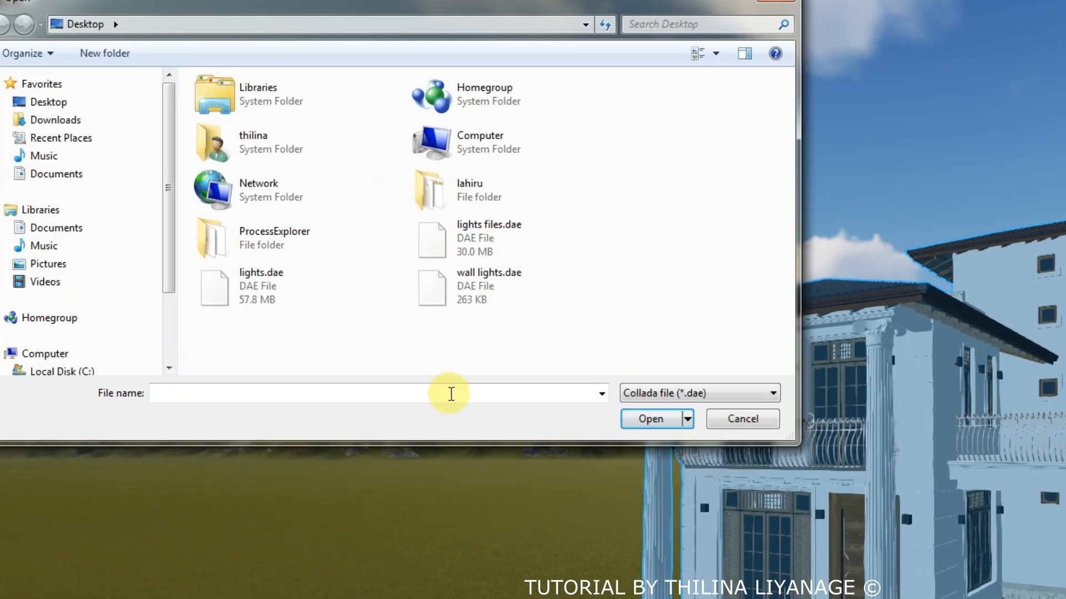
left_click(487, 278)
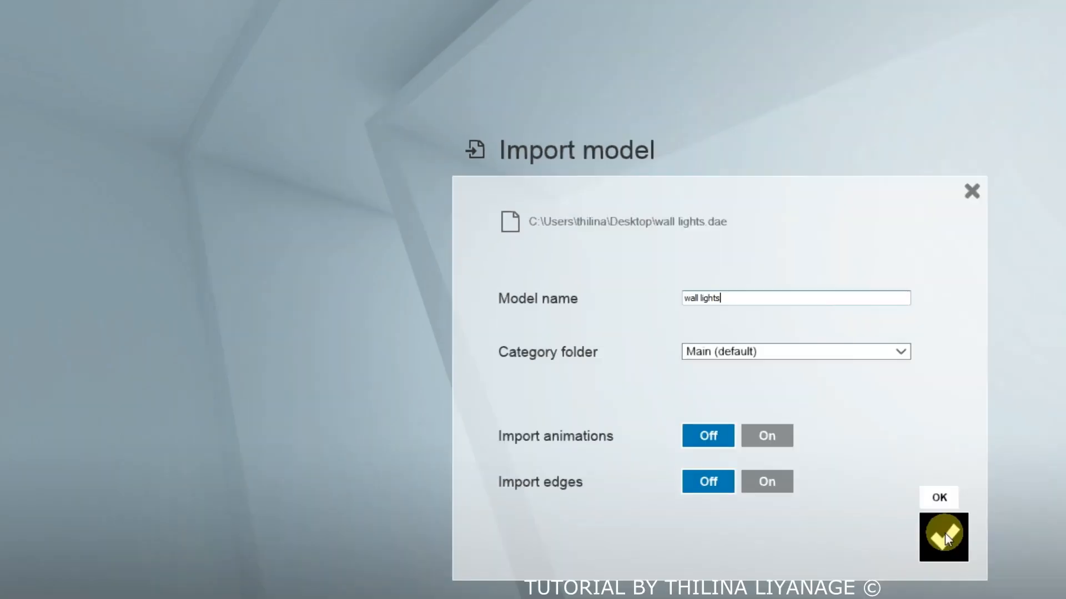
left_click(938, 497)
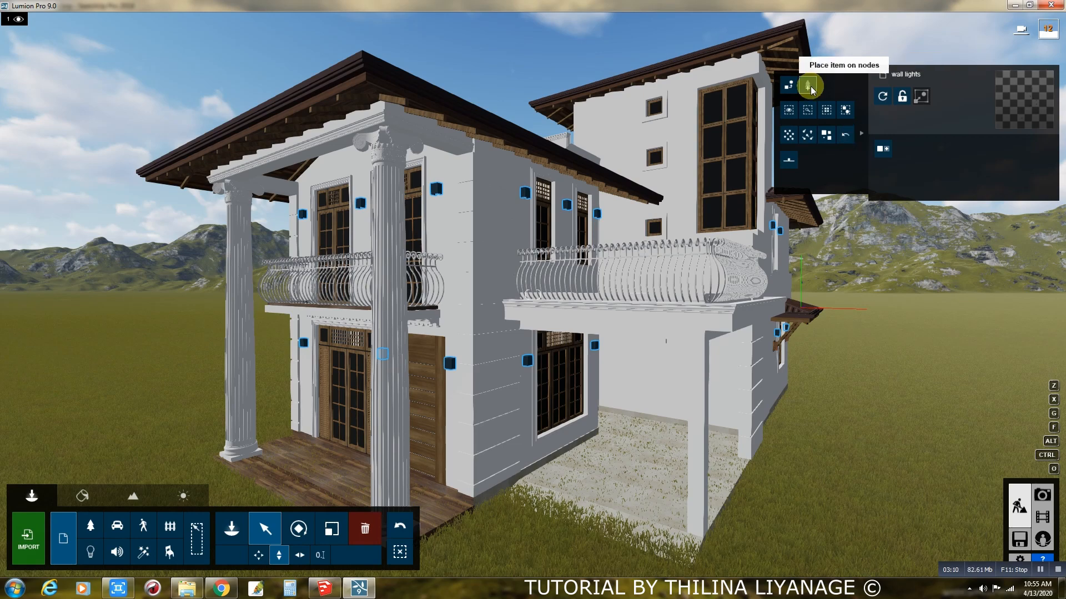
Place the red omni light from the Lights and Utilities library on all 15 wall-light nodes.
left_click(61, 538)
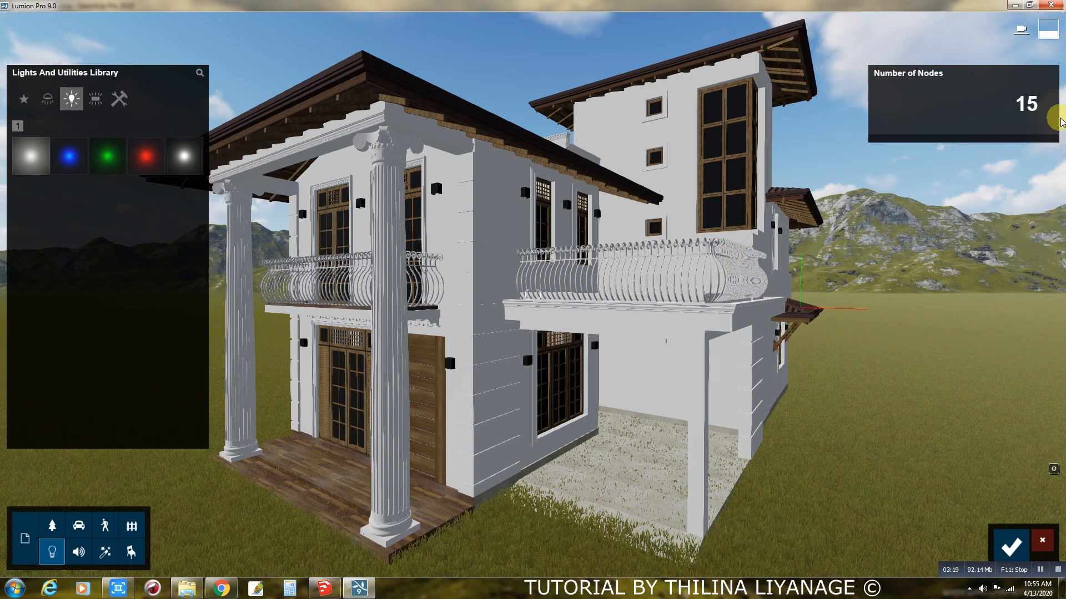
mouse_move(156, 191)
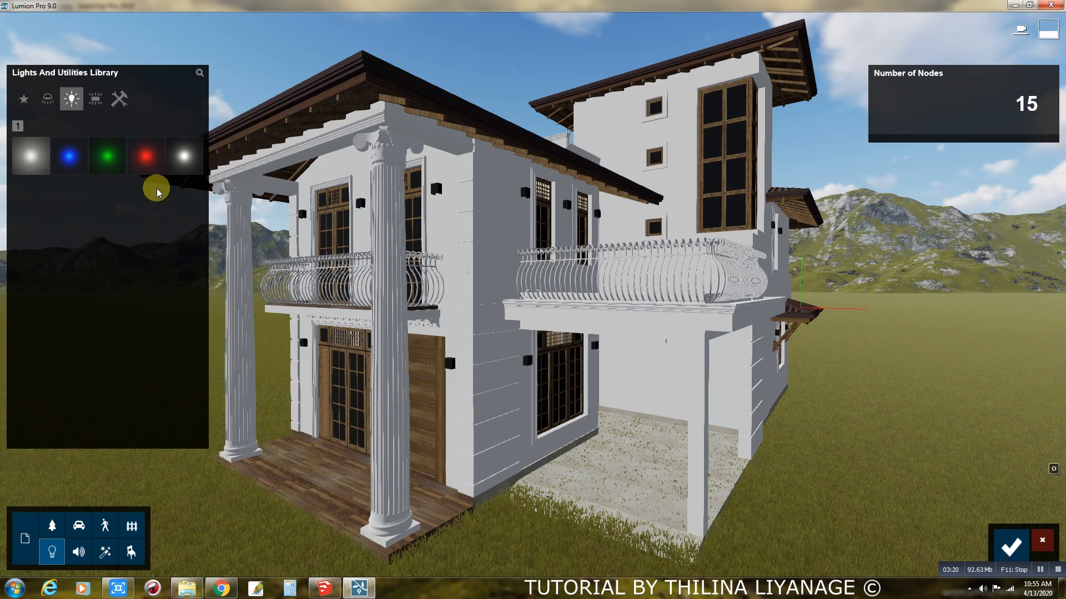
mouse_move(53, 134)
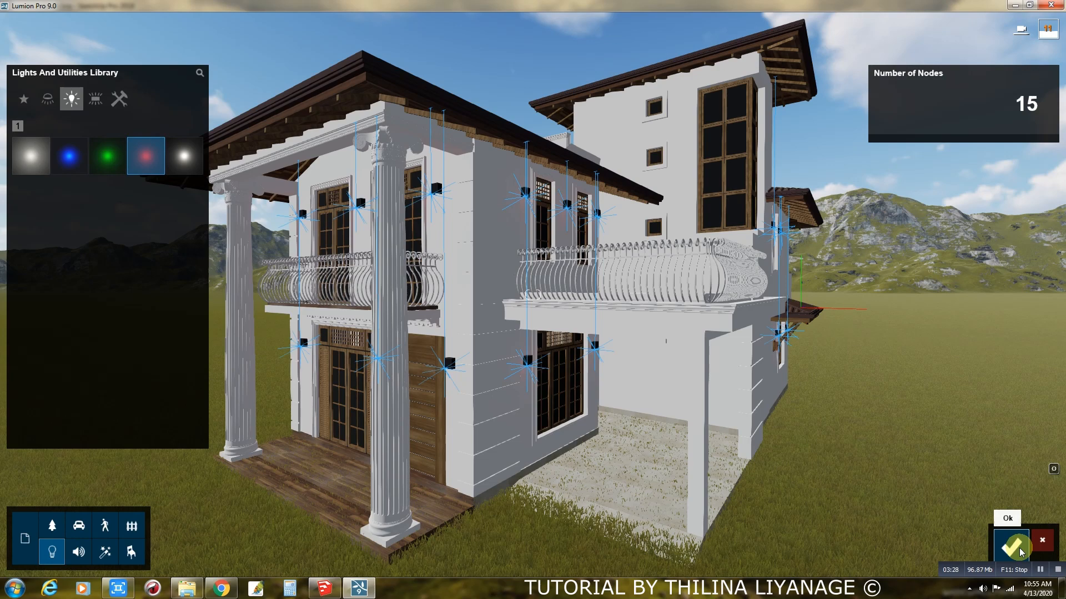
left_click(1012, 546)
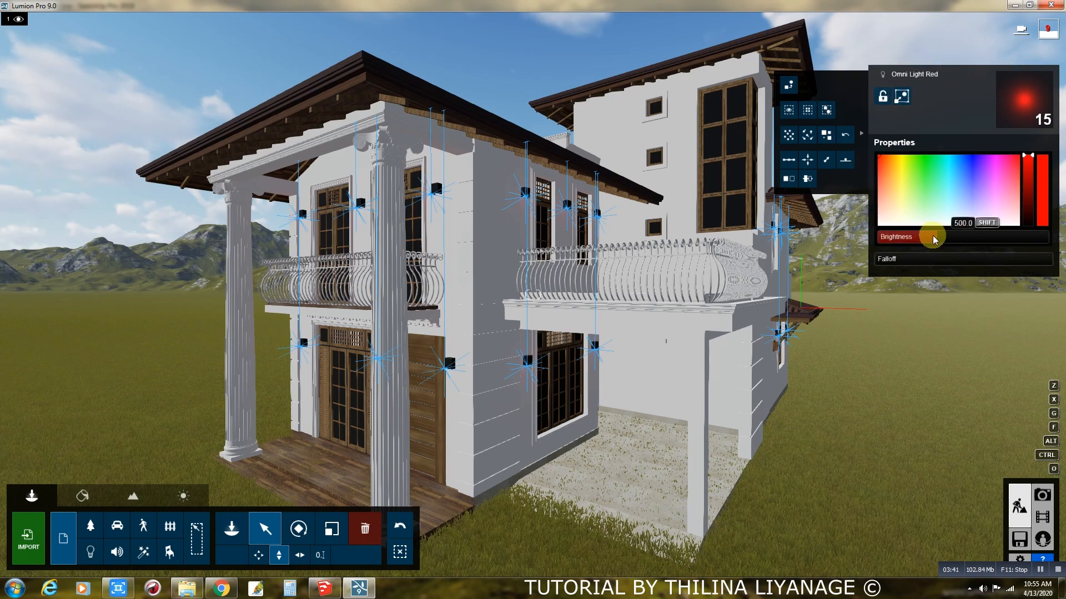
Preview a brighter glow, then set the omni lights to a warm orange colour.
left_click_drag(933, 236, 1006, 235)
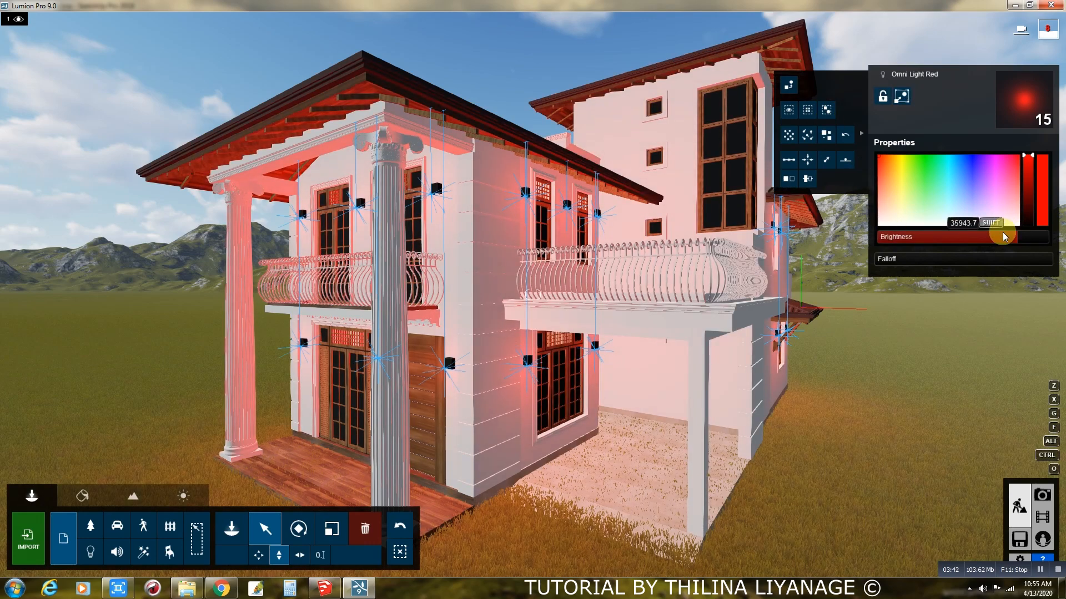
left_click_drag(1002, 236, 917, 237)
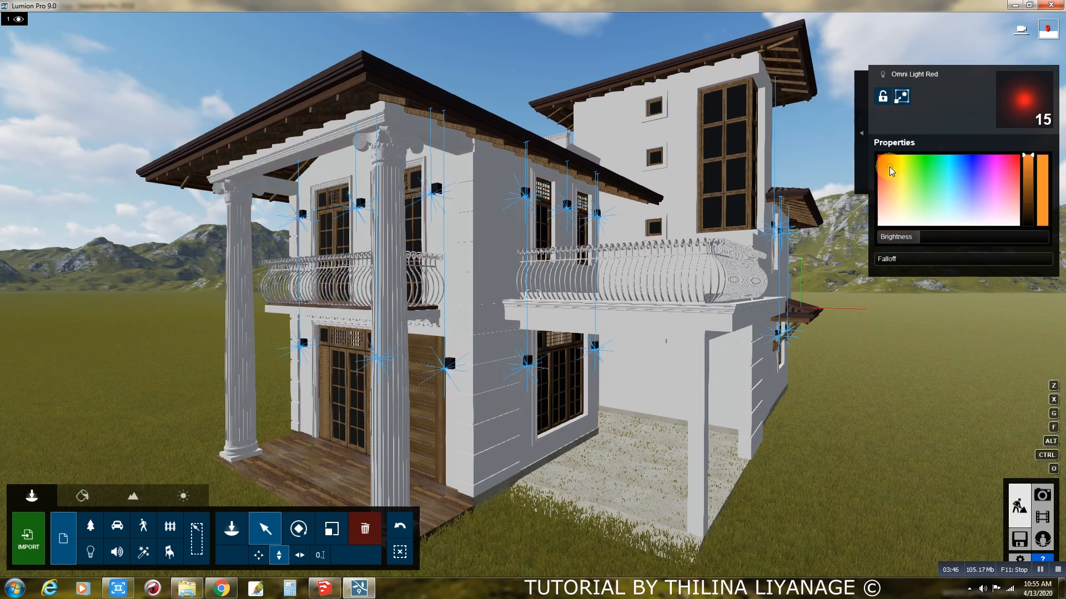
mouse_move(82, 496)
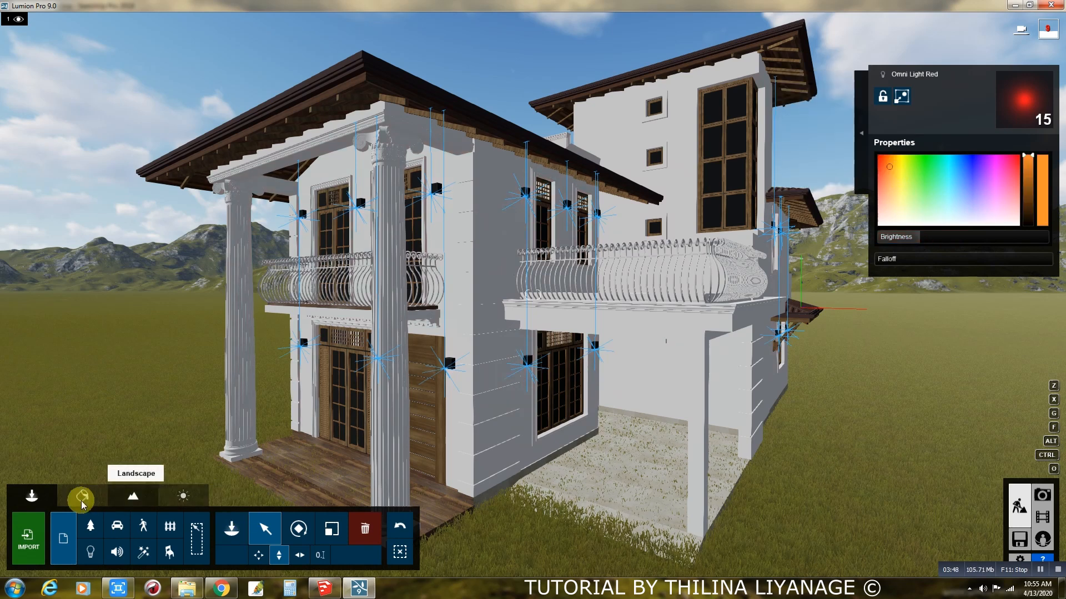
mouse_move(81, 497)
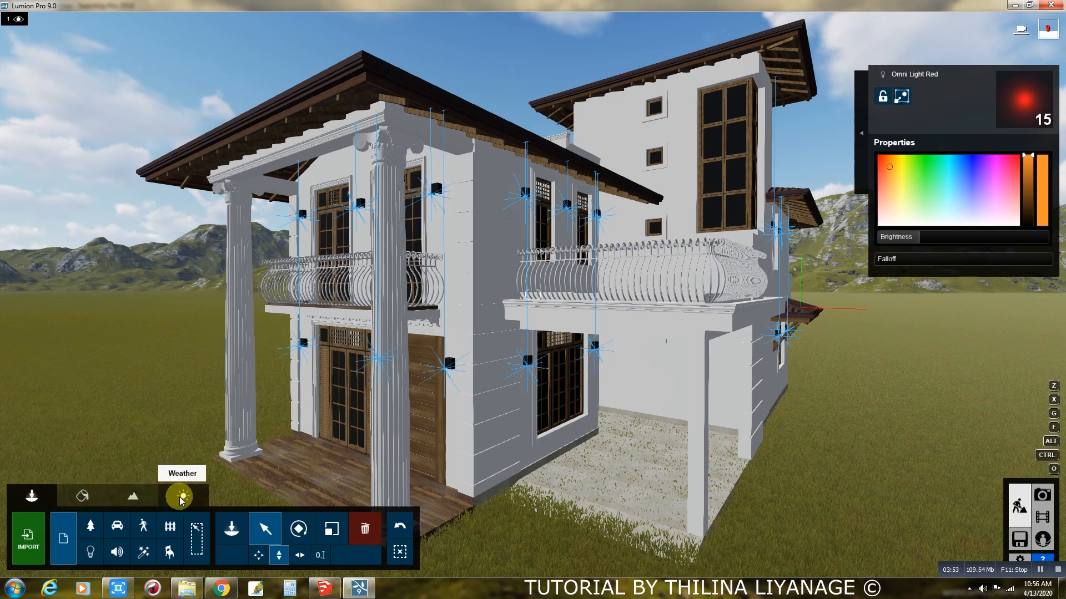
Set the sky to night and raise the omni lights' Brightness and Falloff spread.
left_click(182, 496)
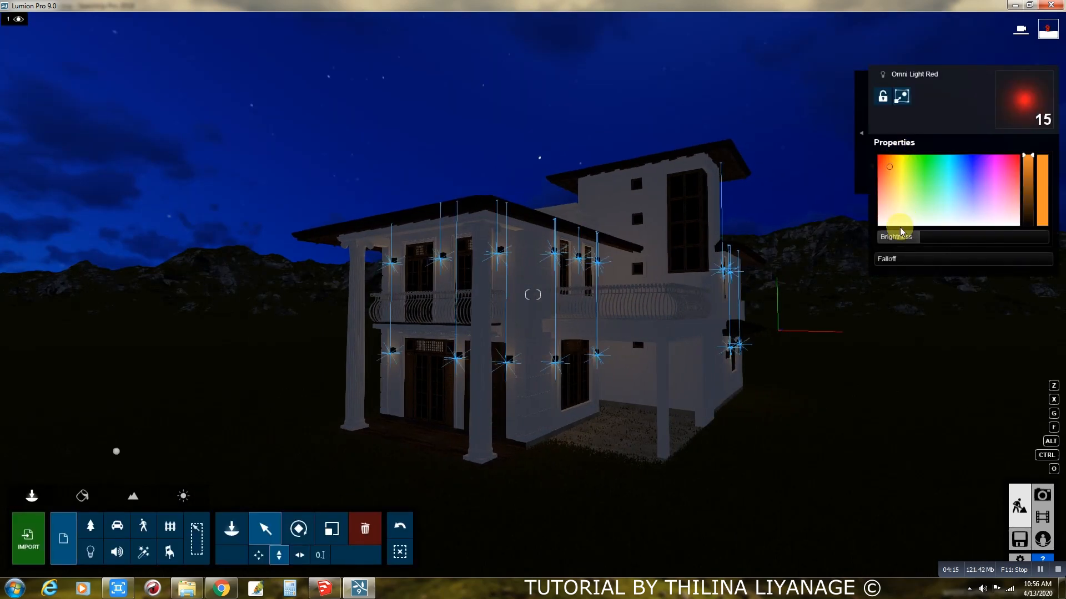
left_click_drag(910, 237, 938, 236)
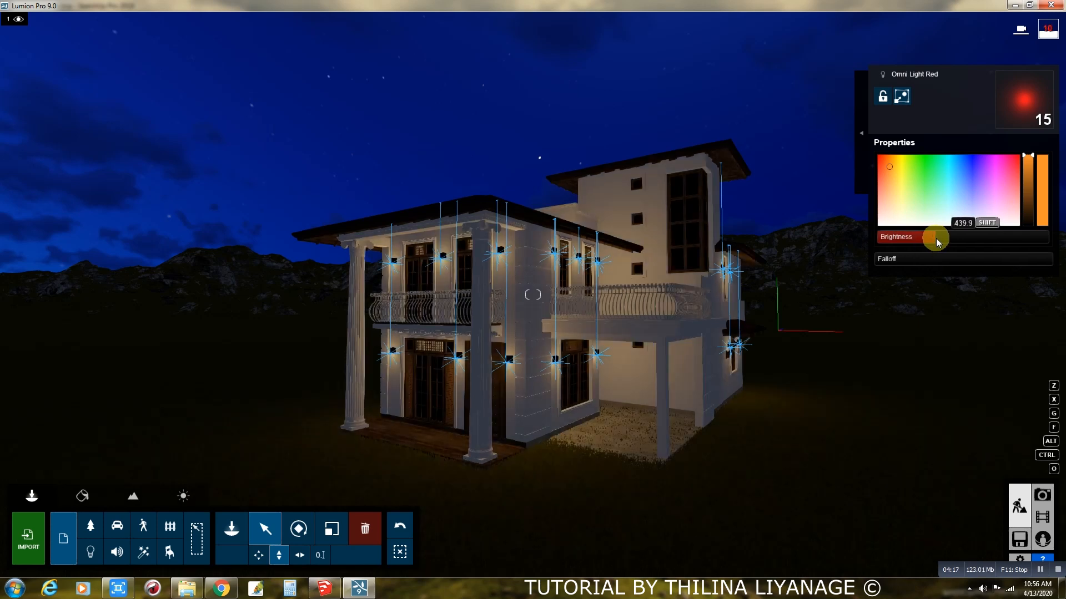
left_click(889, 168)
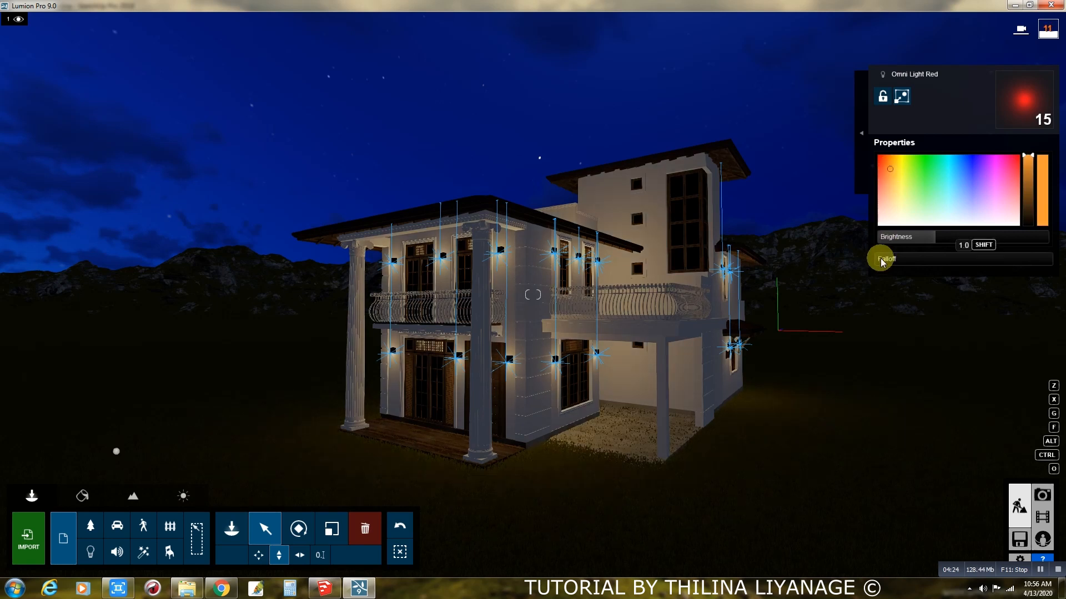
left_click_drag(883, 259, 917, 260)
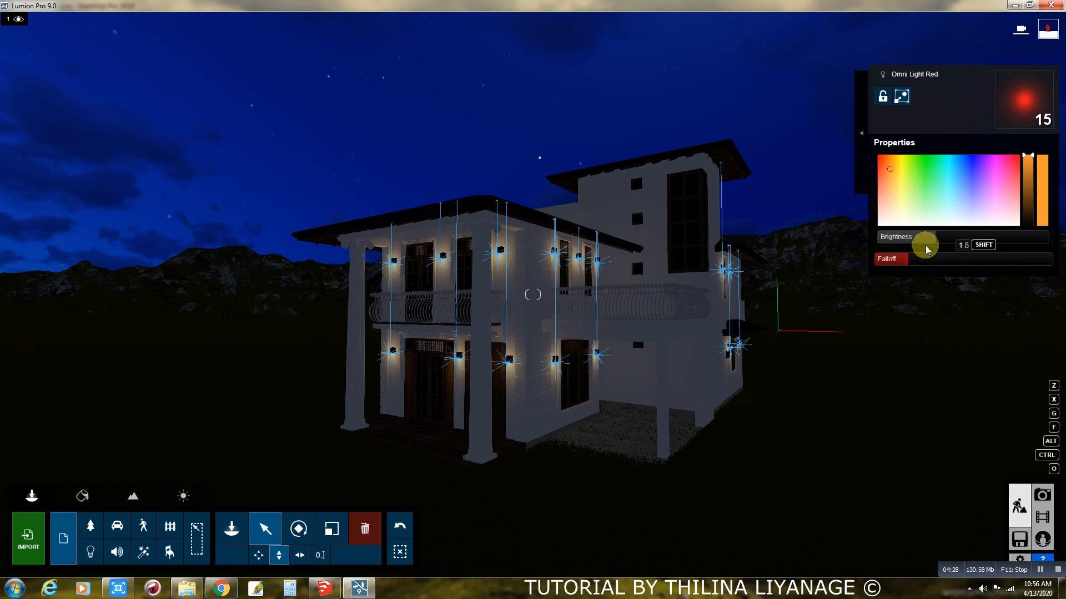
left_click_drag(924, 245, 952, 238)
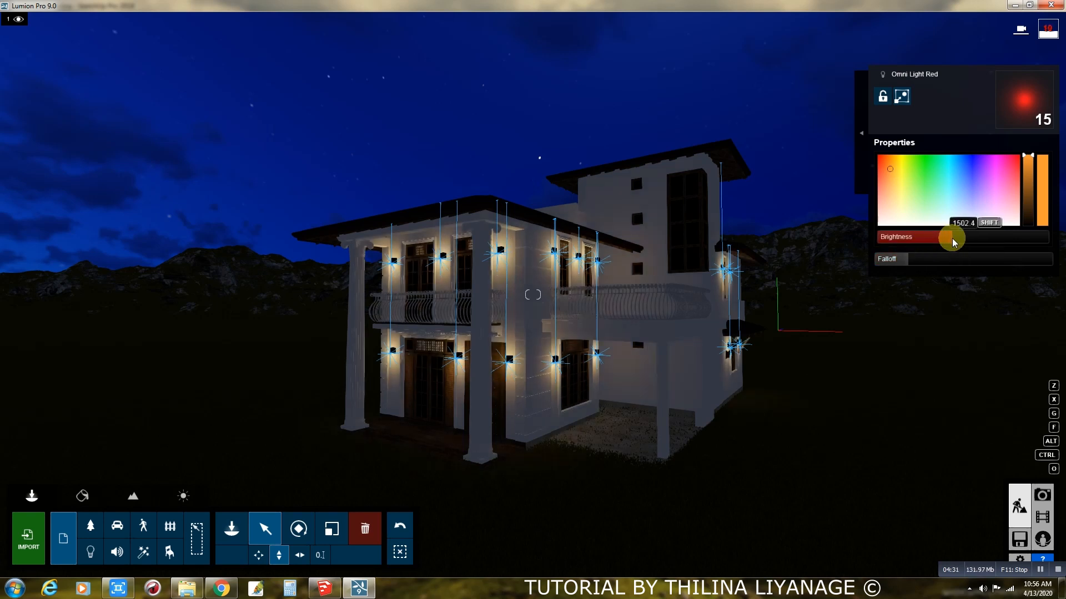
left_click_drag(953, 237, 947, 237)
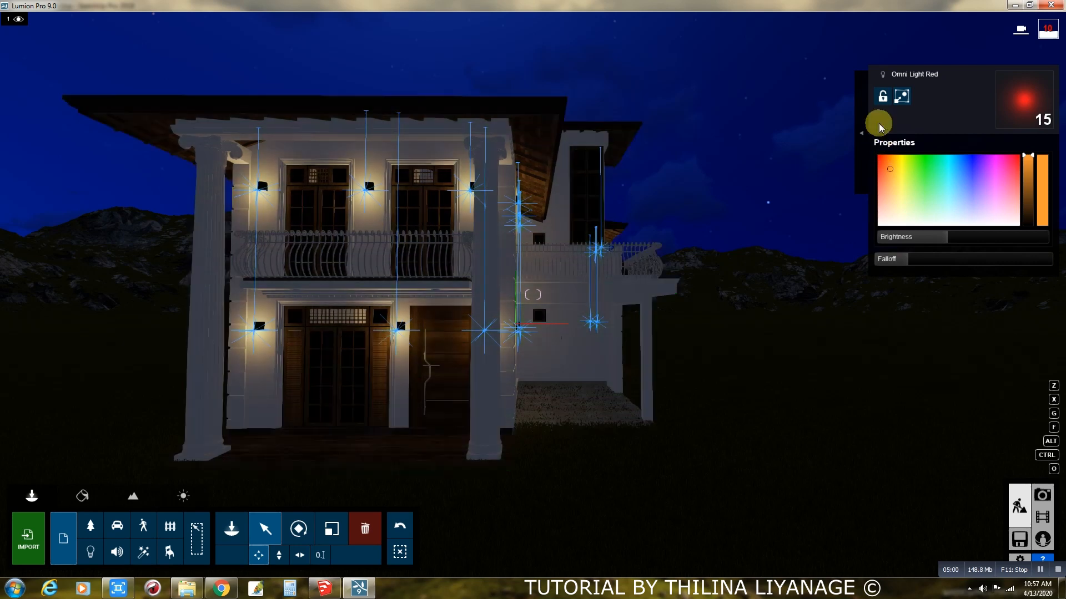
left_click(860, 134)
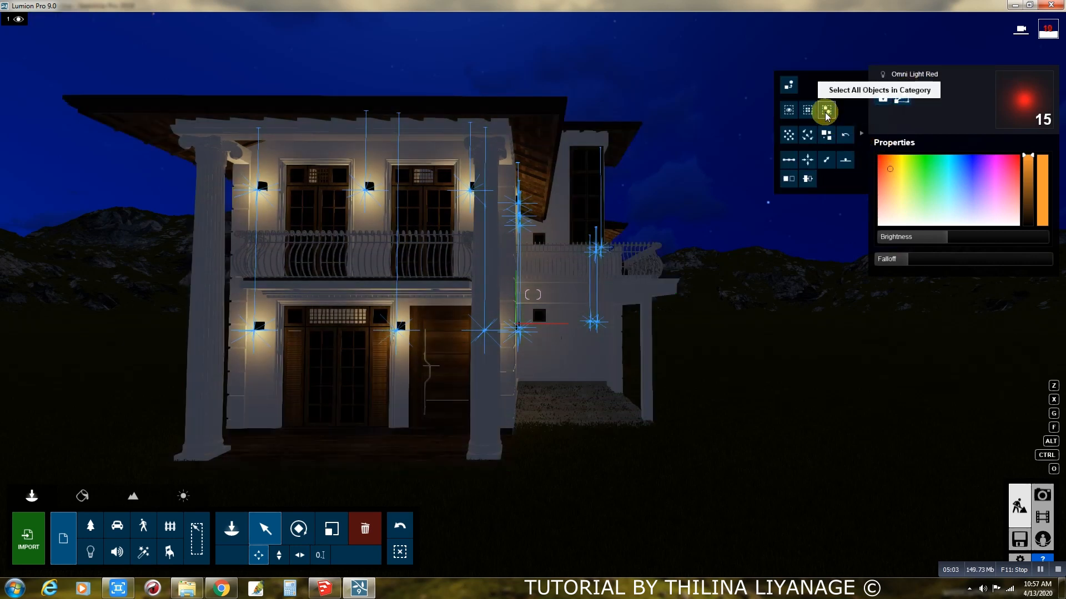
left_click(826, 110)
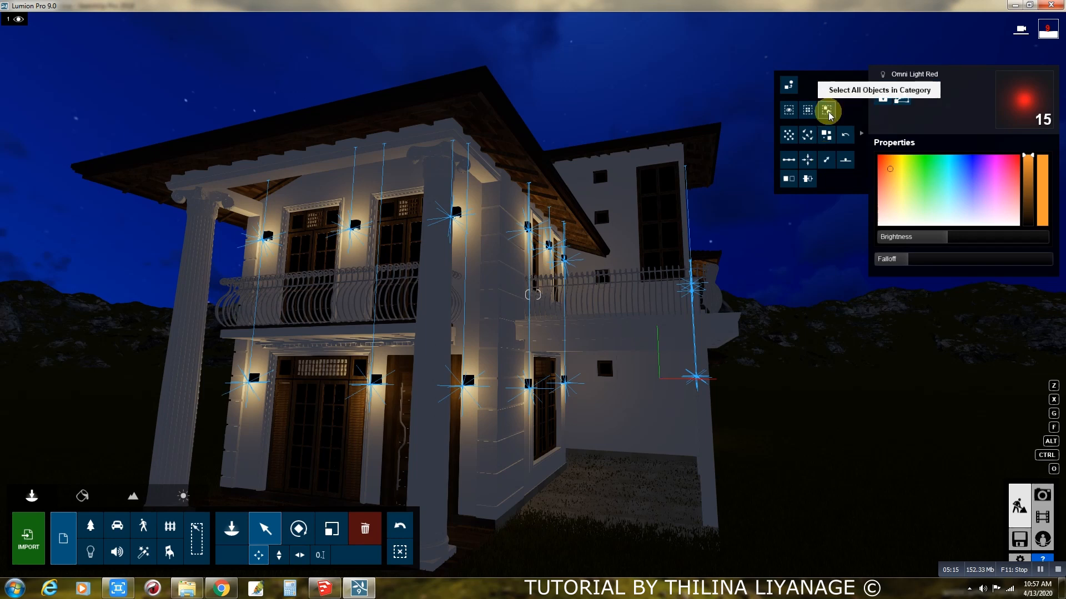
left_click(827, 110)
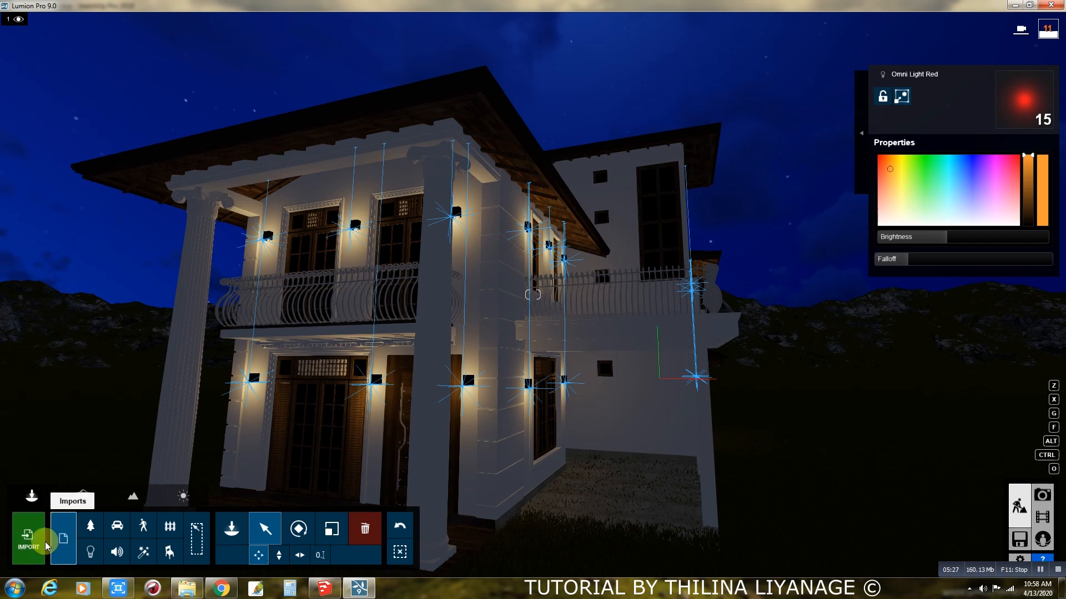
left_click(28, 538)
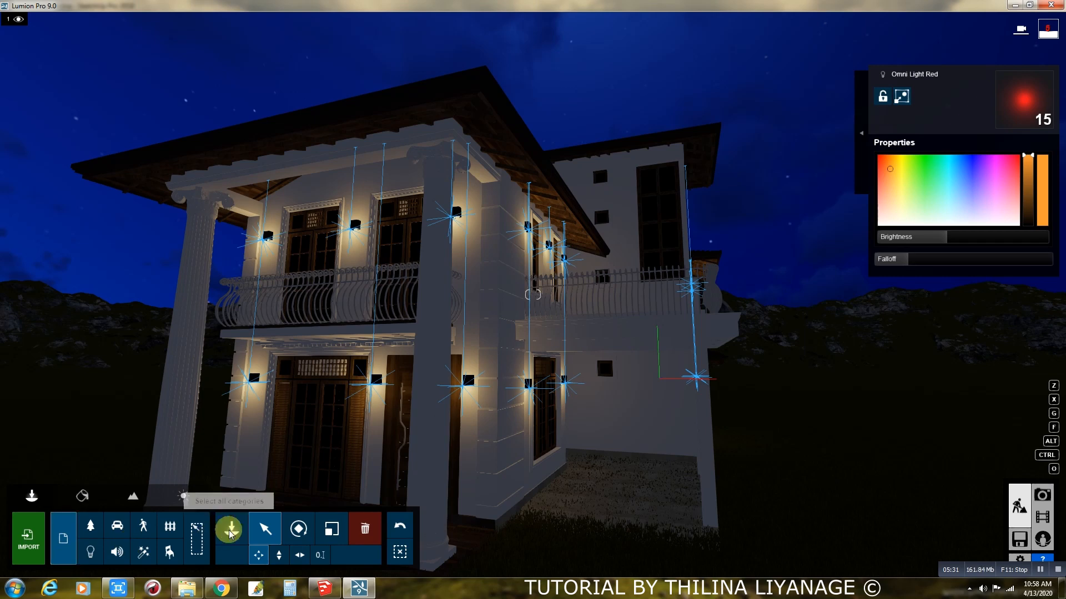
left_click(230, 529)
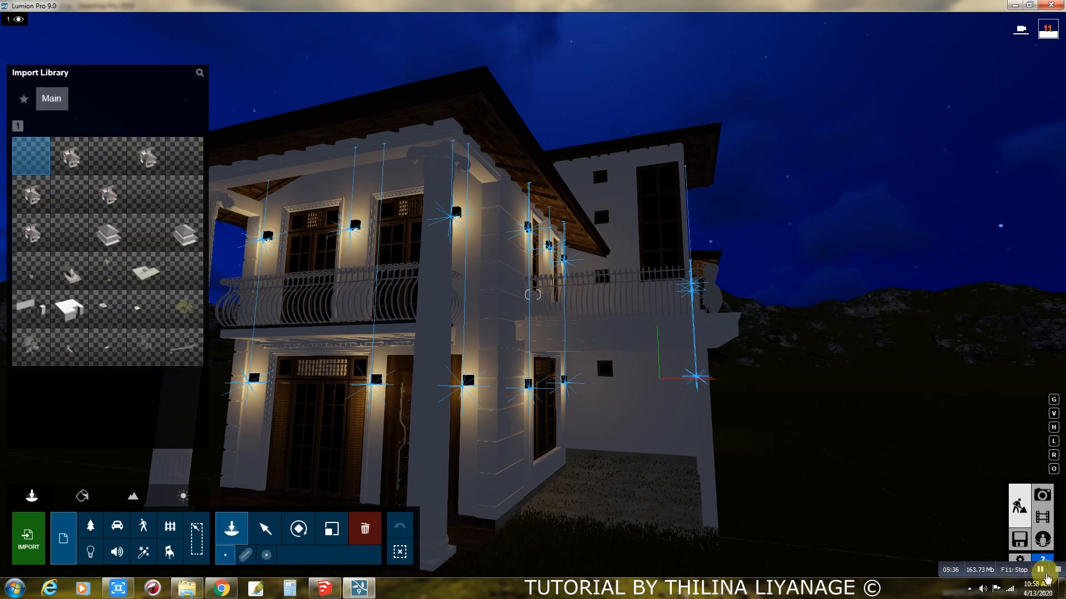
left_click(367, 384)
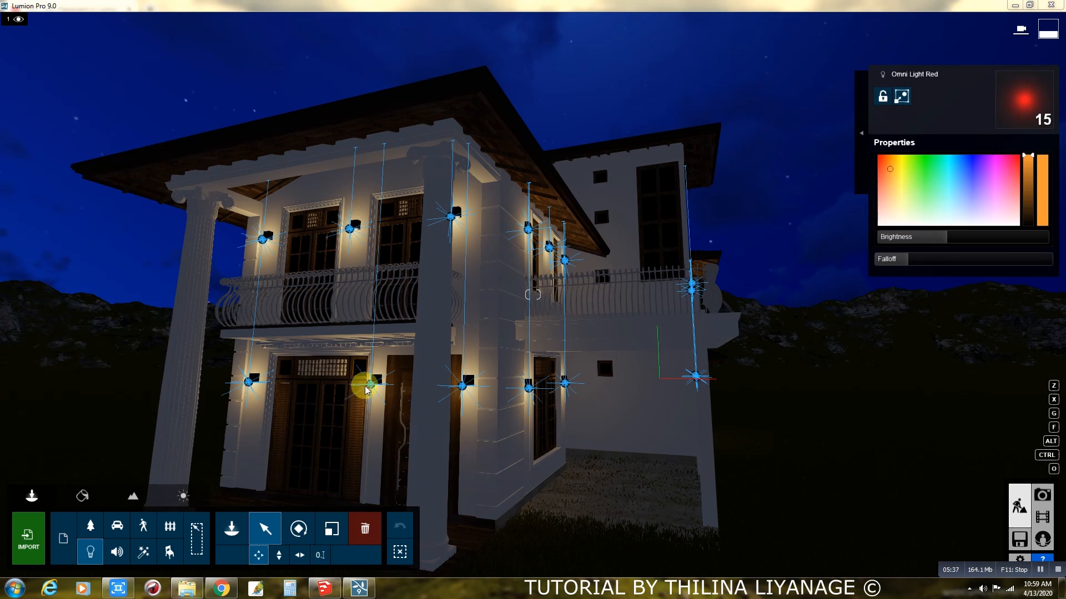